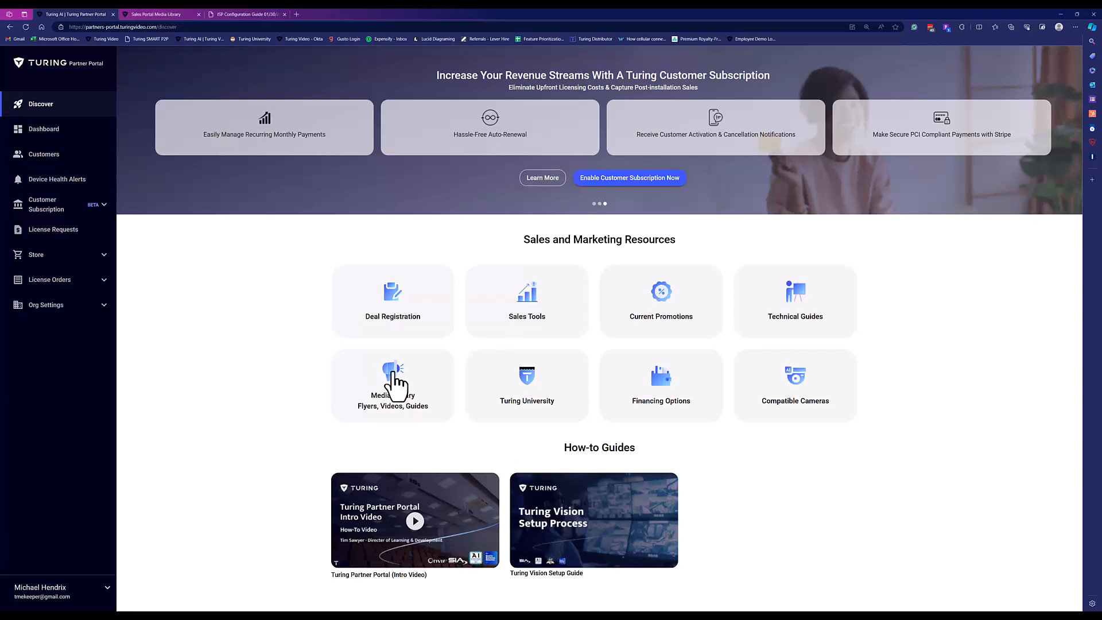
Show the SkyShield resources in the Turing Partner Portal Media Library
click(392, 385)
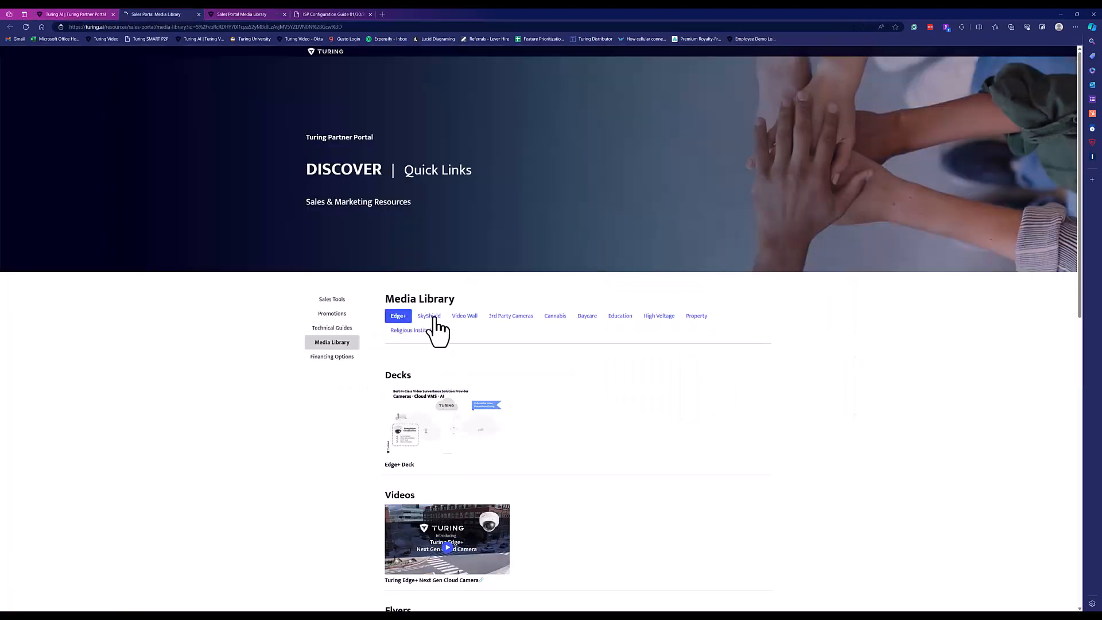
click(428, 315)
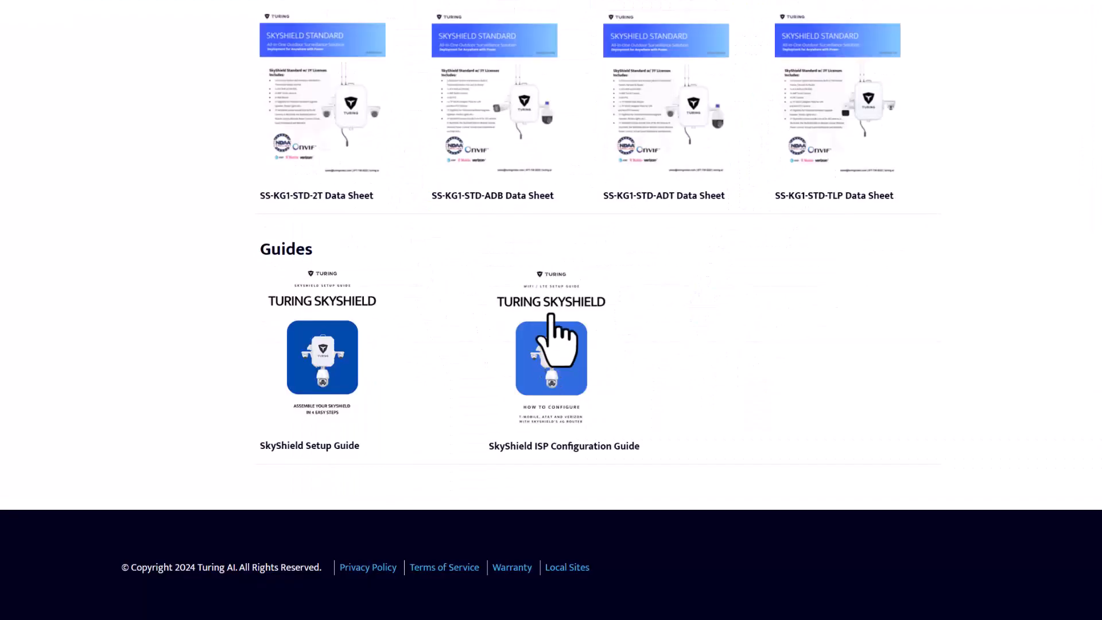
View the SkyShield ISP Configuration Guide PDF in the browser
click(551, 358)
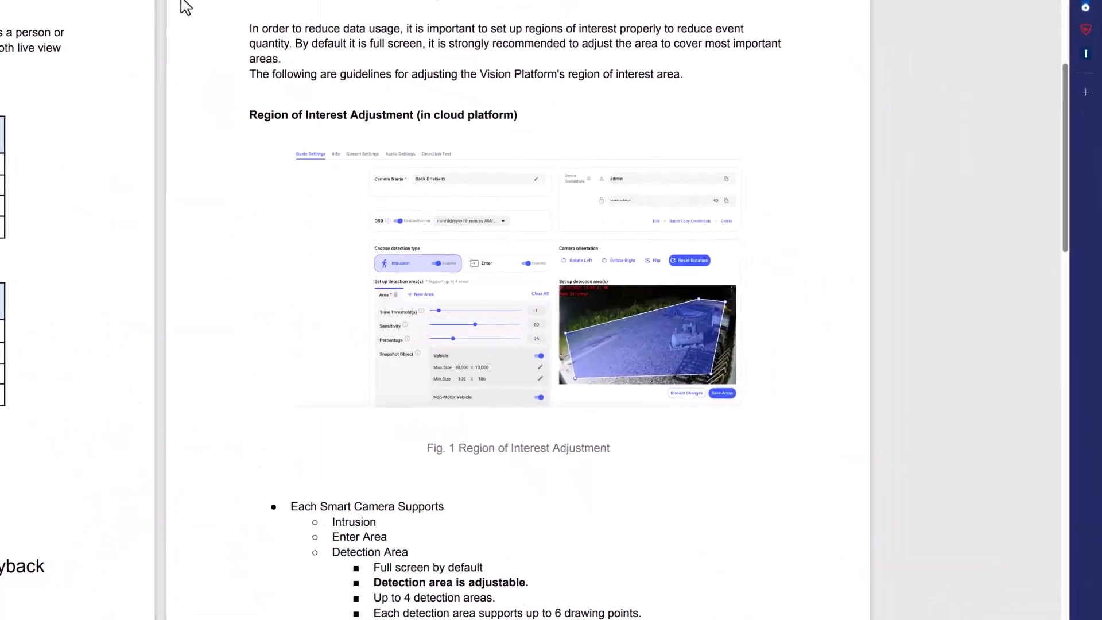
scroll(down, 3)
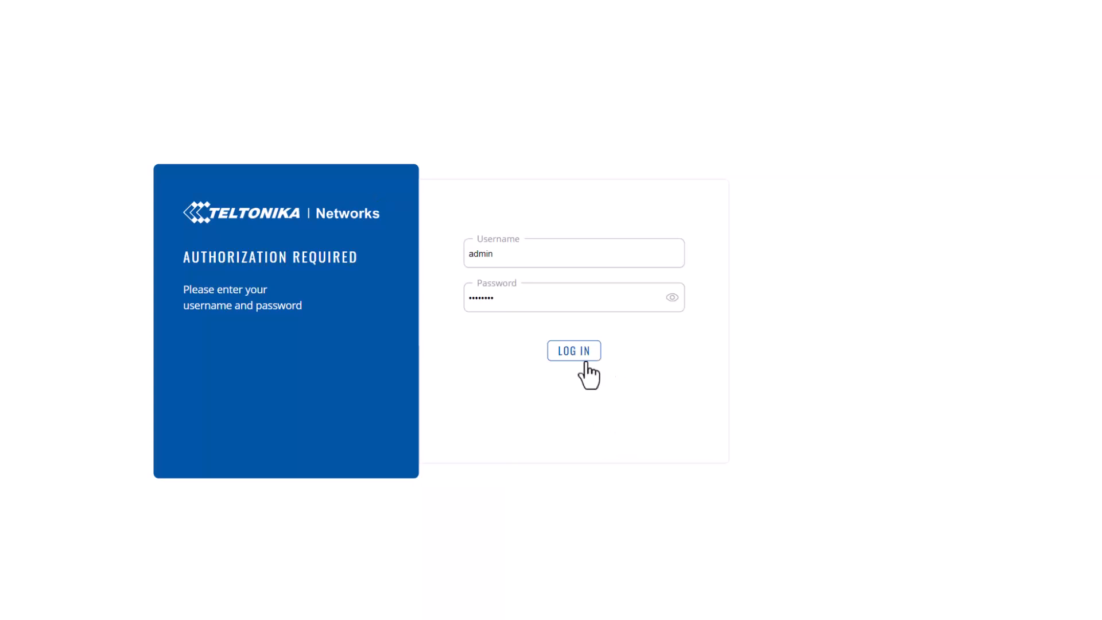
Log in as admin and set a new router password, entered twice and submitted
click(573, 350)
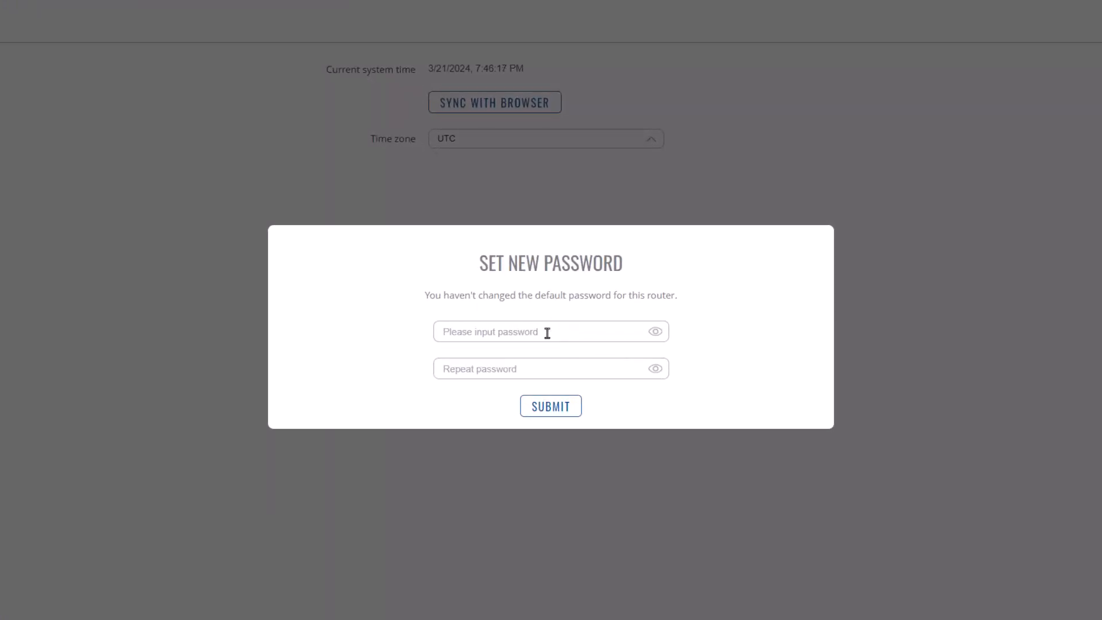
click(551, 331)
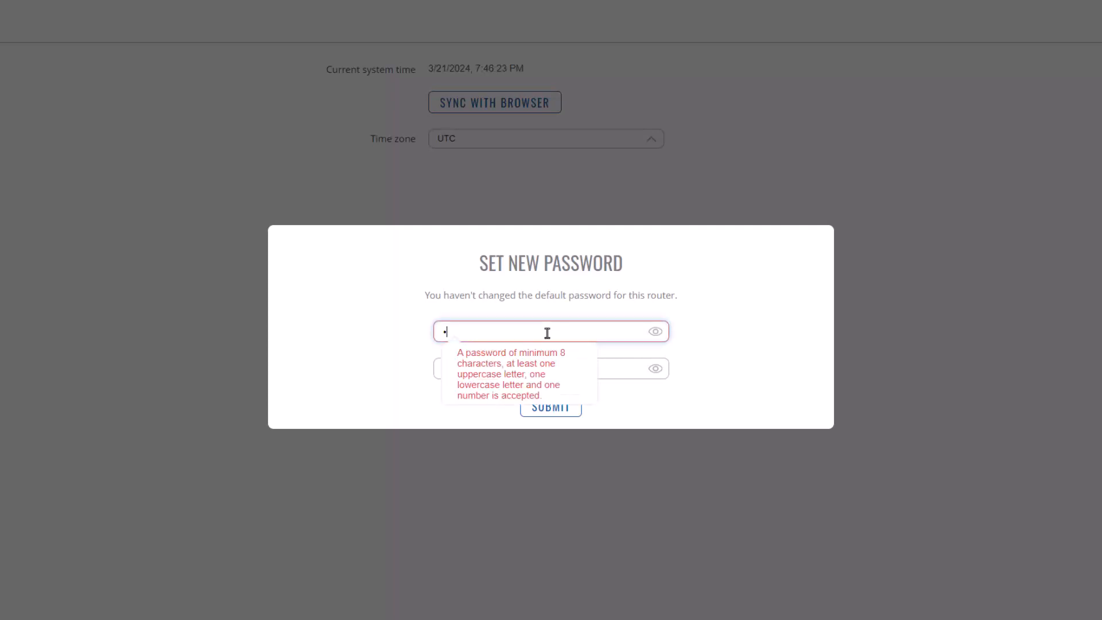
text(password)
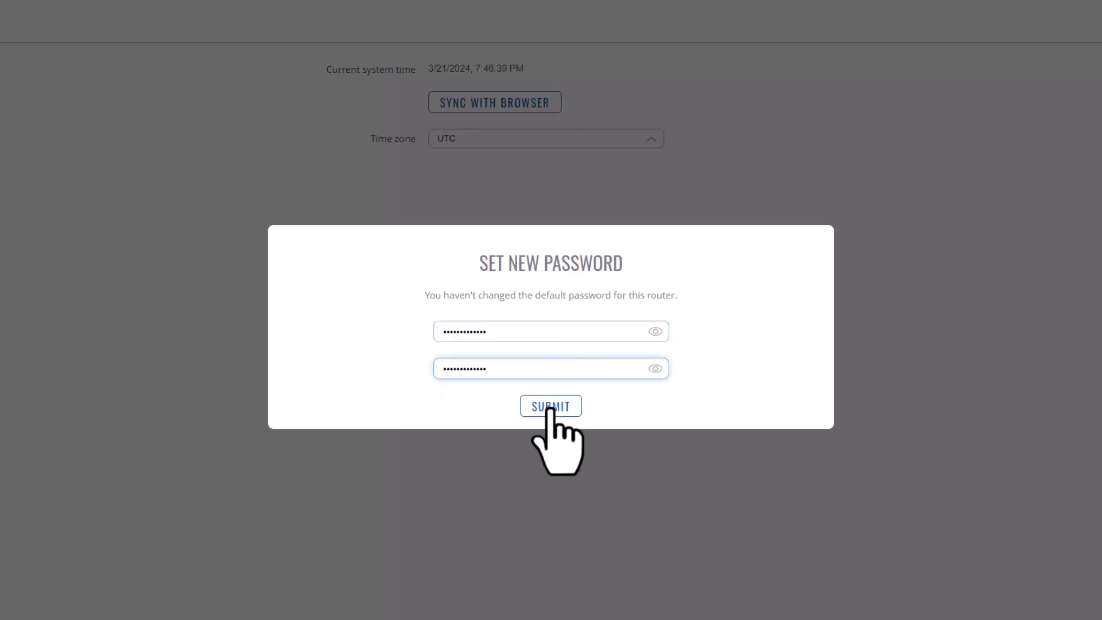
click(551, 406)
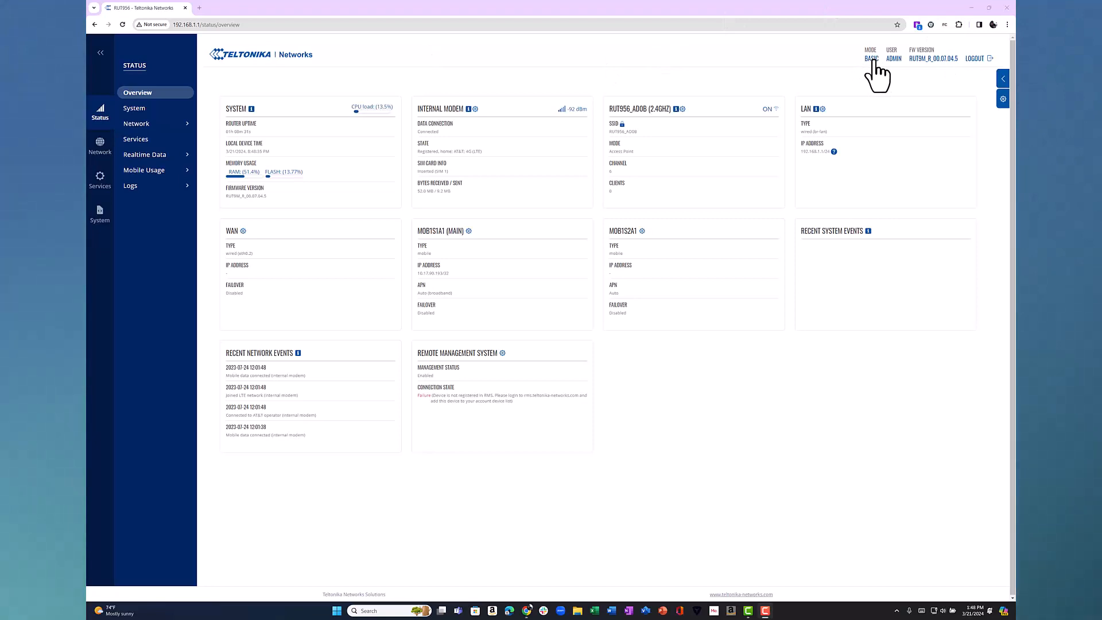
mouse_move(822, 111)
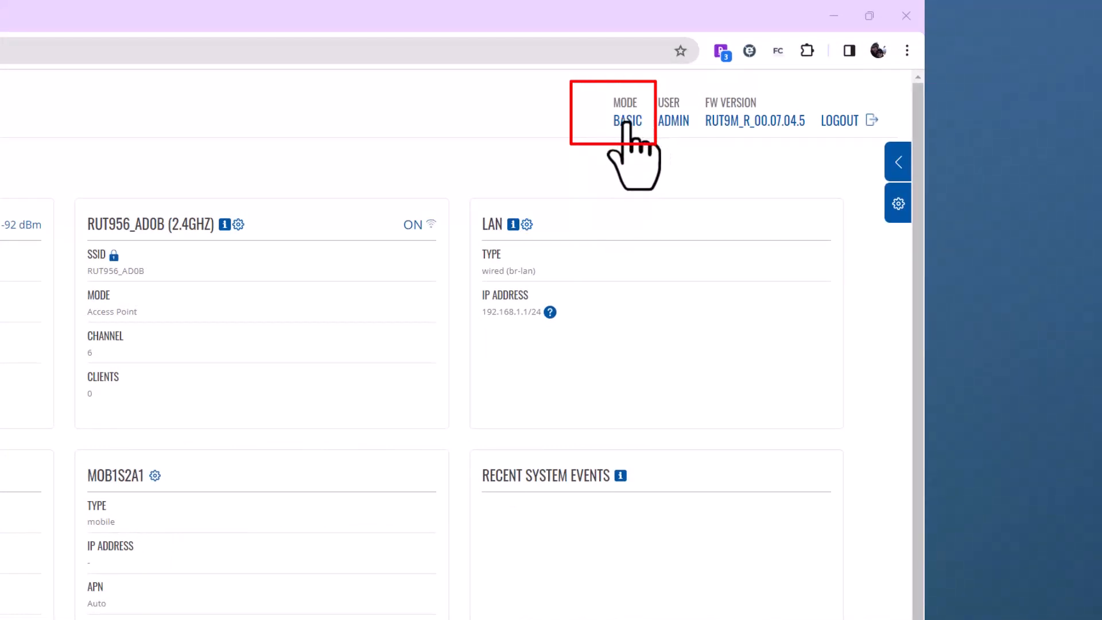
Switch the WebUI from Basic to Advanced mode on the Status Overview
click(625, 119)
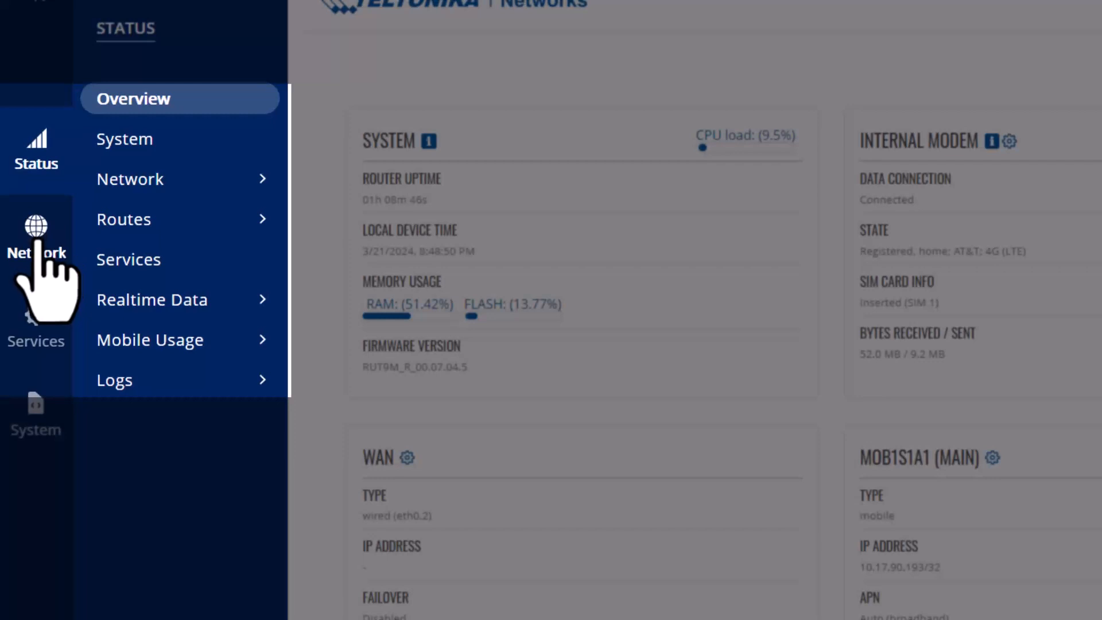
Show the Network Interfaces list with lan, wan, wan6, mob1s1a1 and mob1s2a1
click(35, 238)
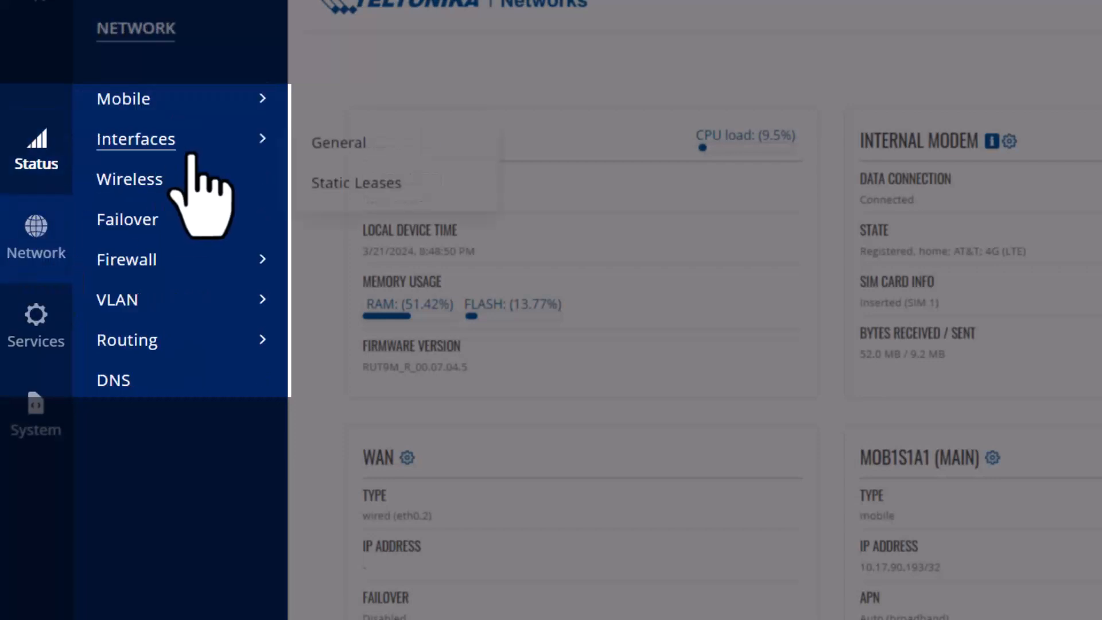
click(136, 138)
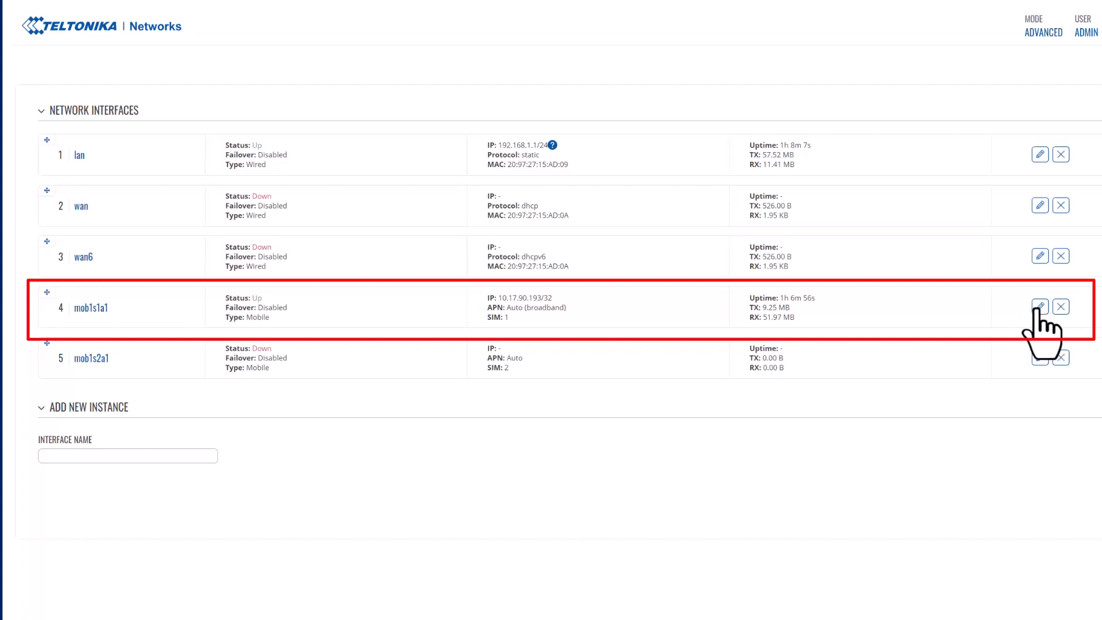
Turn off Auto APN on mob1s1a1 and replace the broadband APN with revgeniot.com.attz
click(1040, 307)
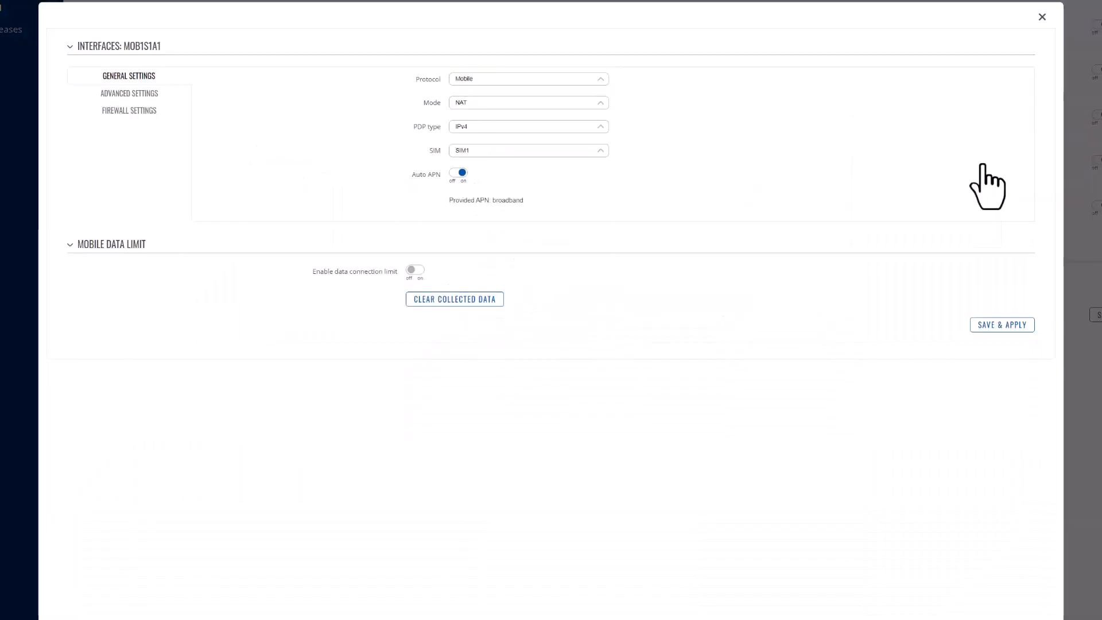
click(458, 173)
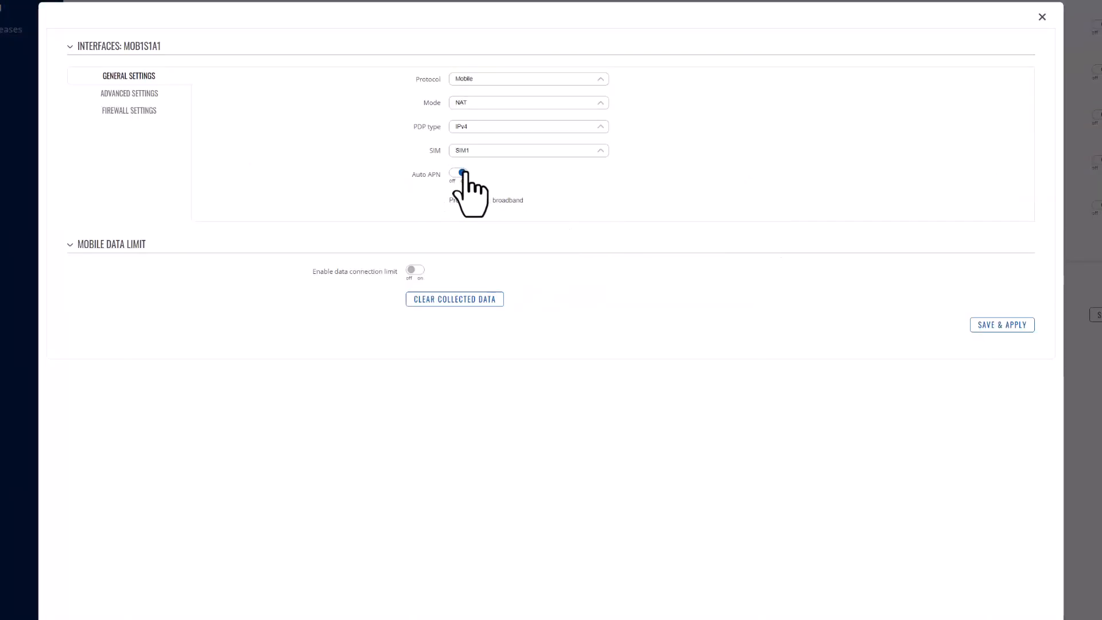
click(458, 173)
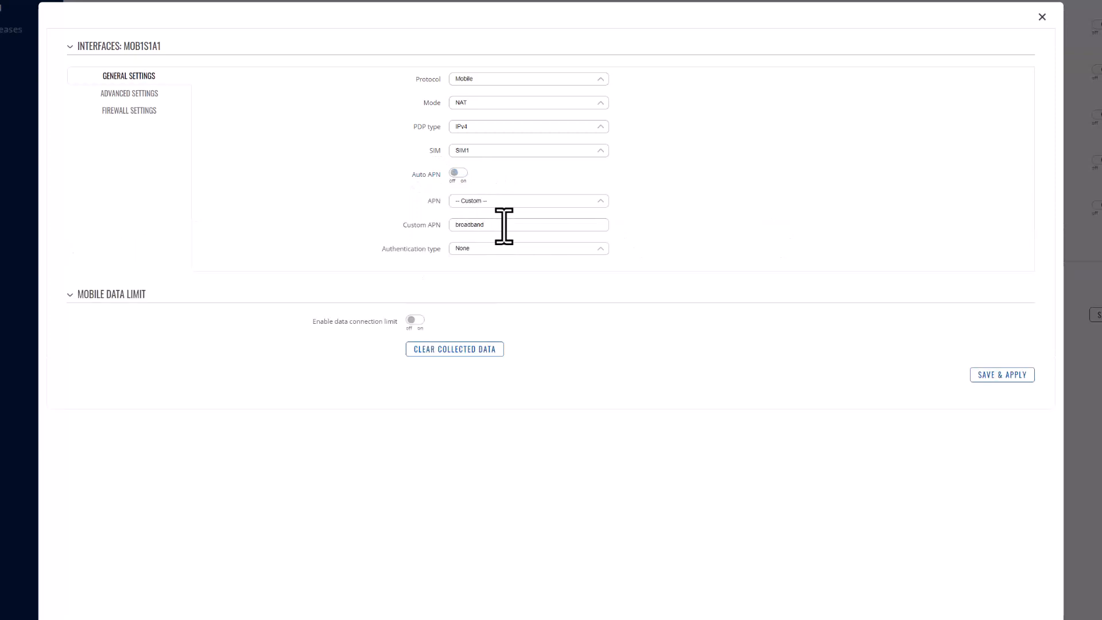
double_click(468, 224)
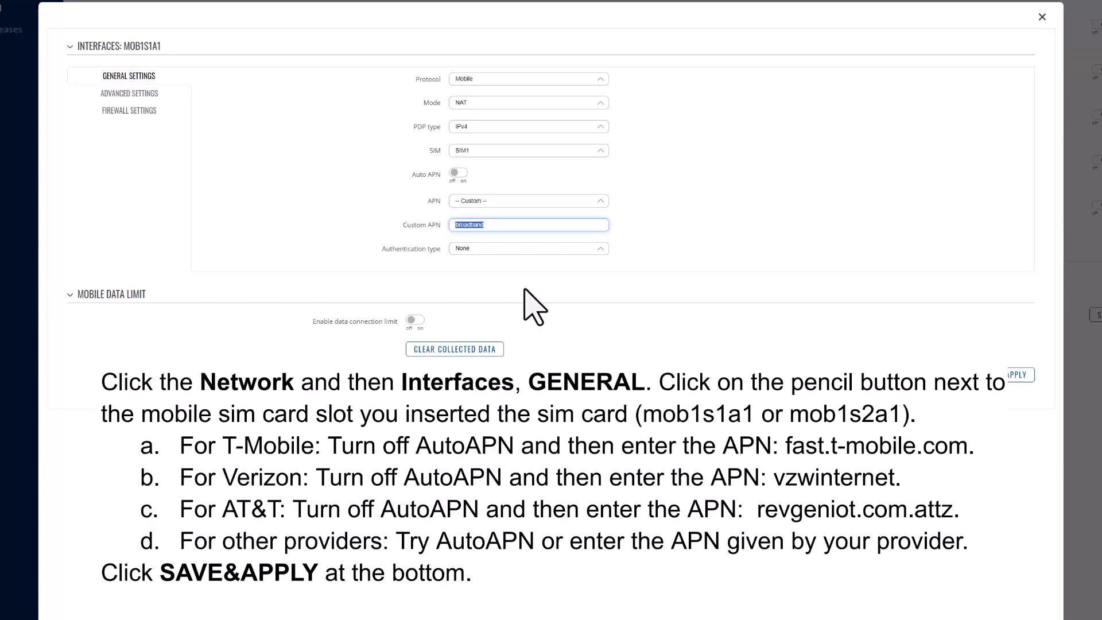
text(revgeniot.com.attz)
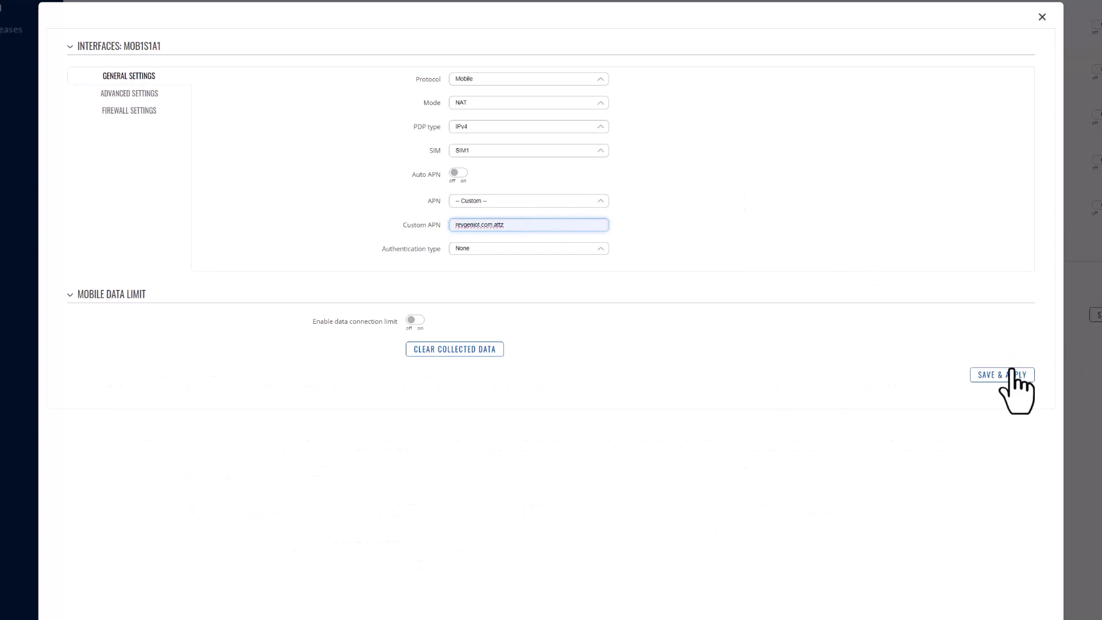
Save and apply the new mob1s1a1 APN settings
click(1001, 374)
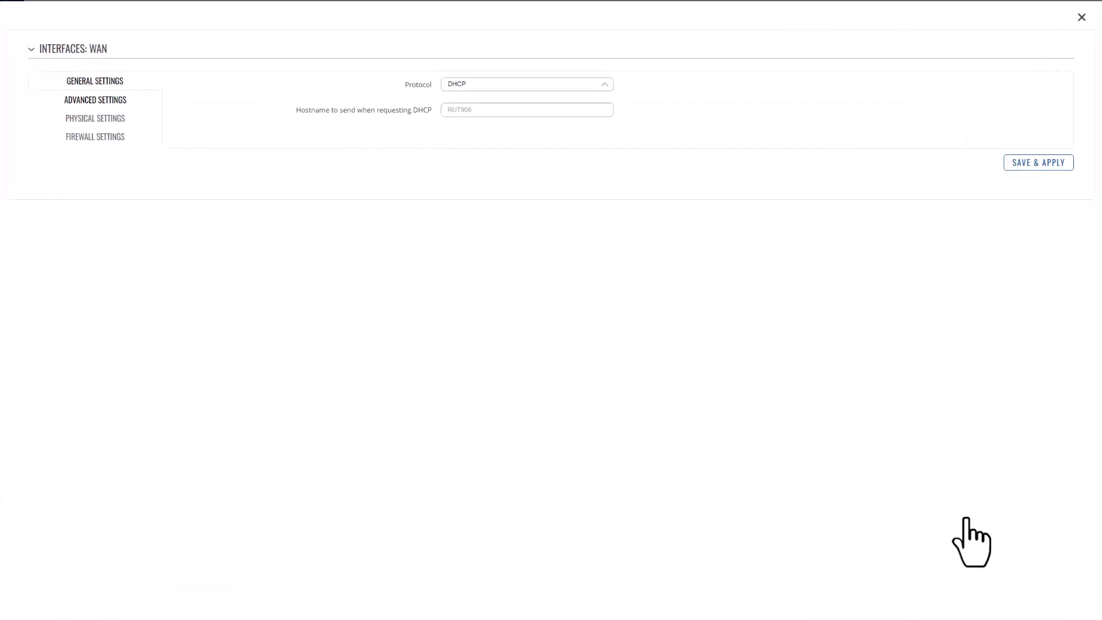
Override the WAN interface MTU to 1428 in Advanced Settings and save it
click(95, 99)
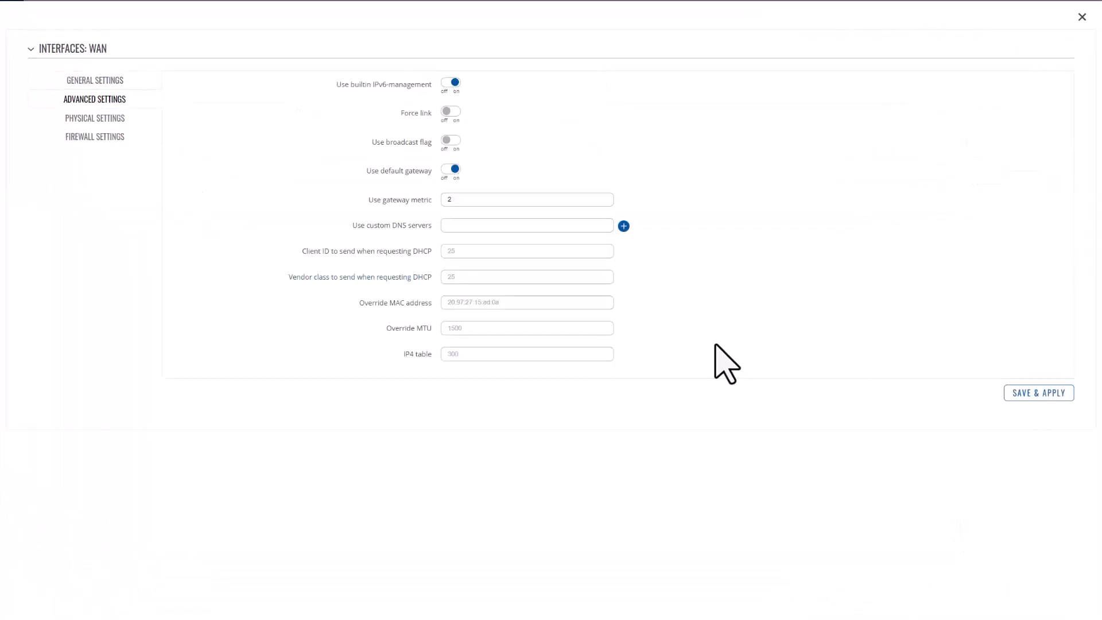
click(526, 327)
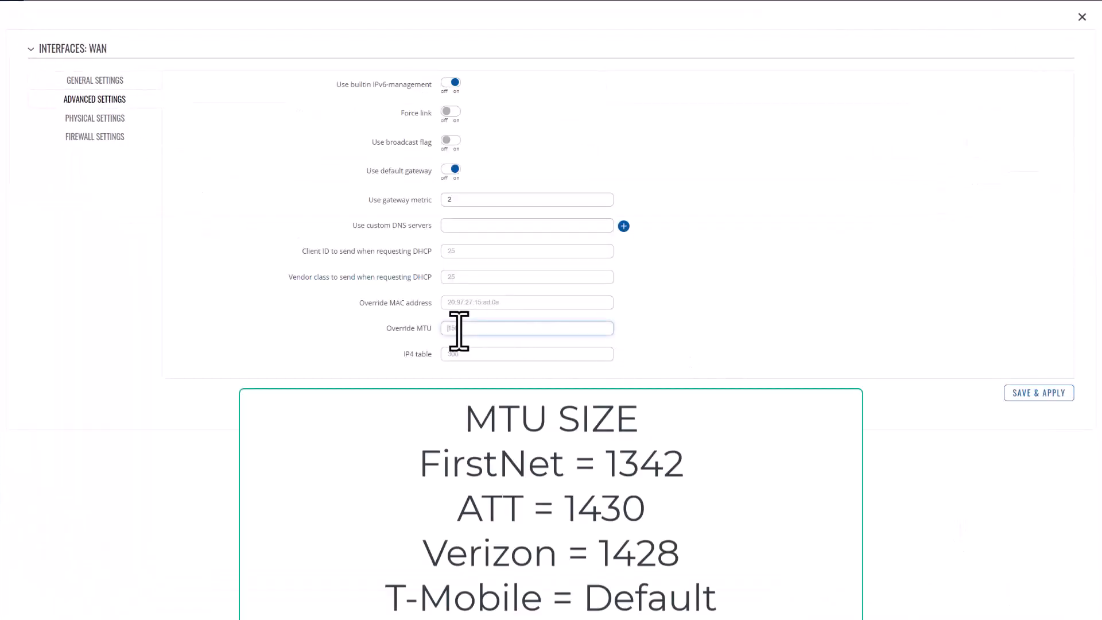
text(1428)
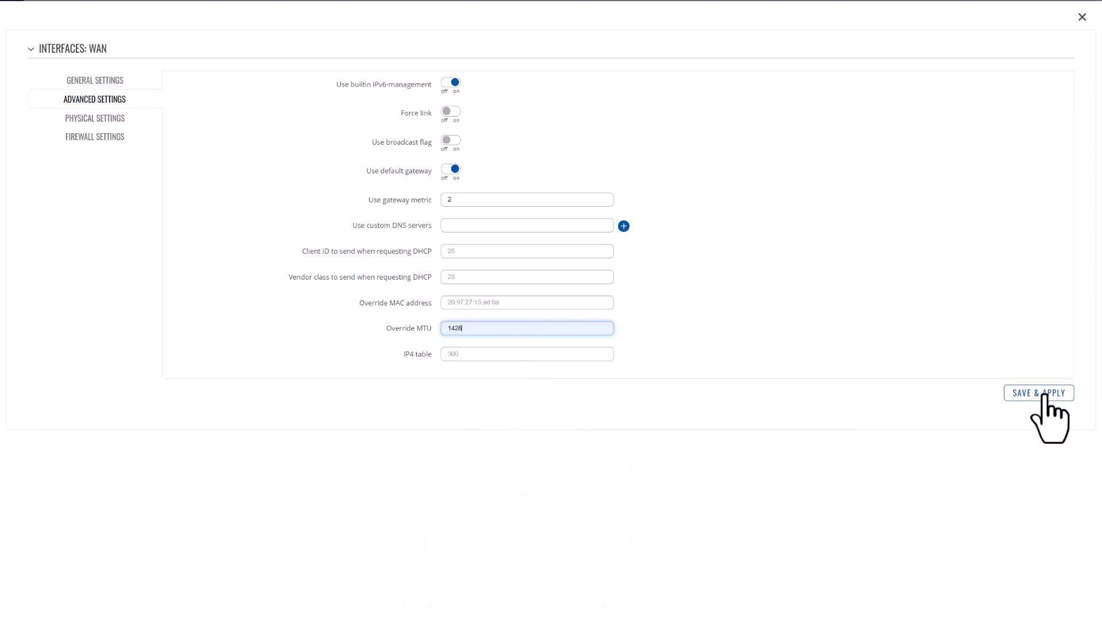
click(1038, 393)
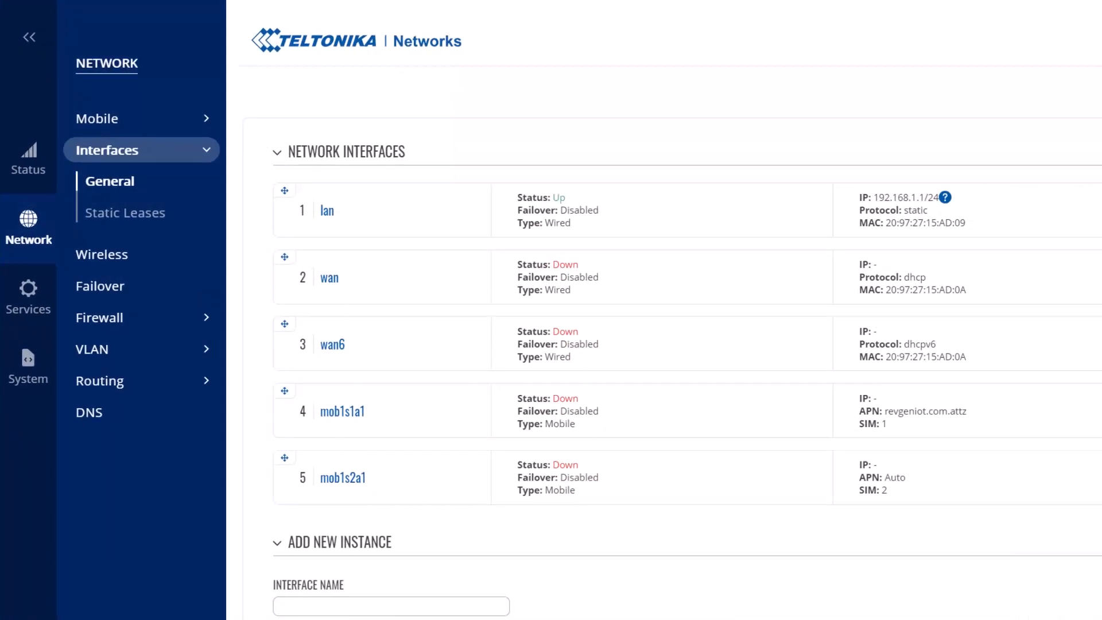
mouse_move(666, 606)
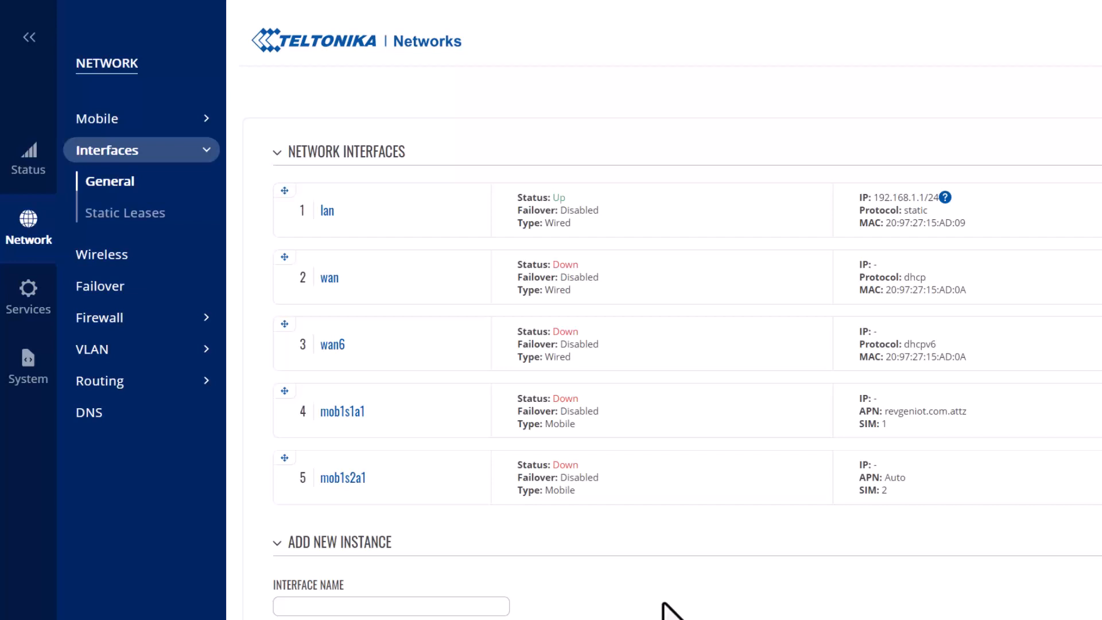
mouse_move(28, 225)
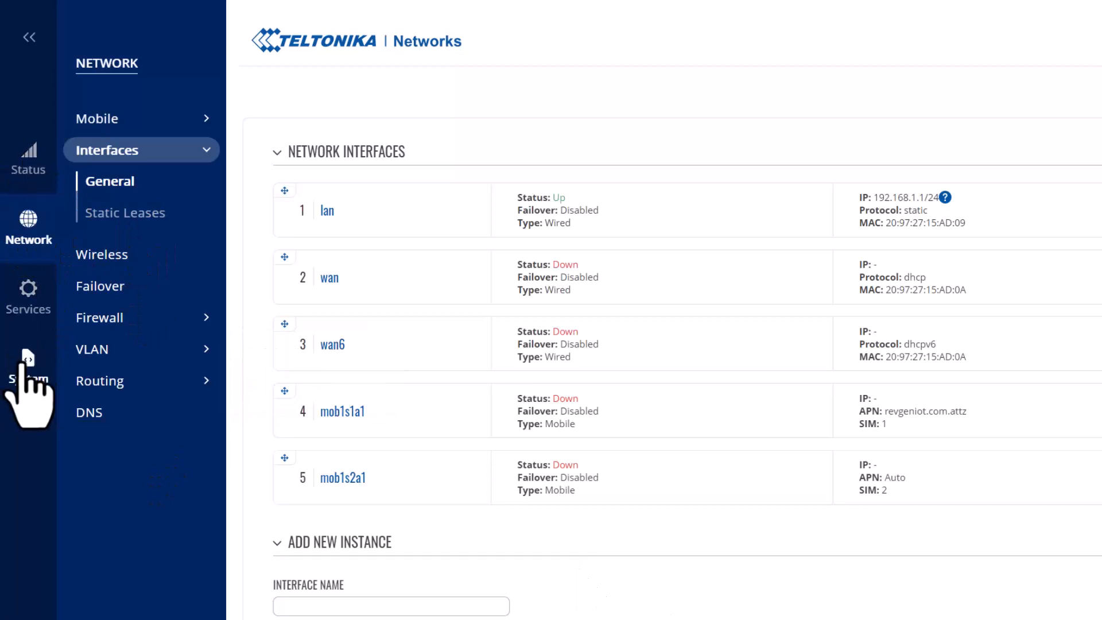
Go to the System section to reboot the router
click(28, 366)
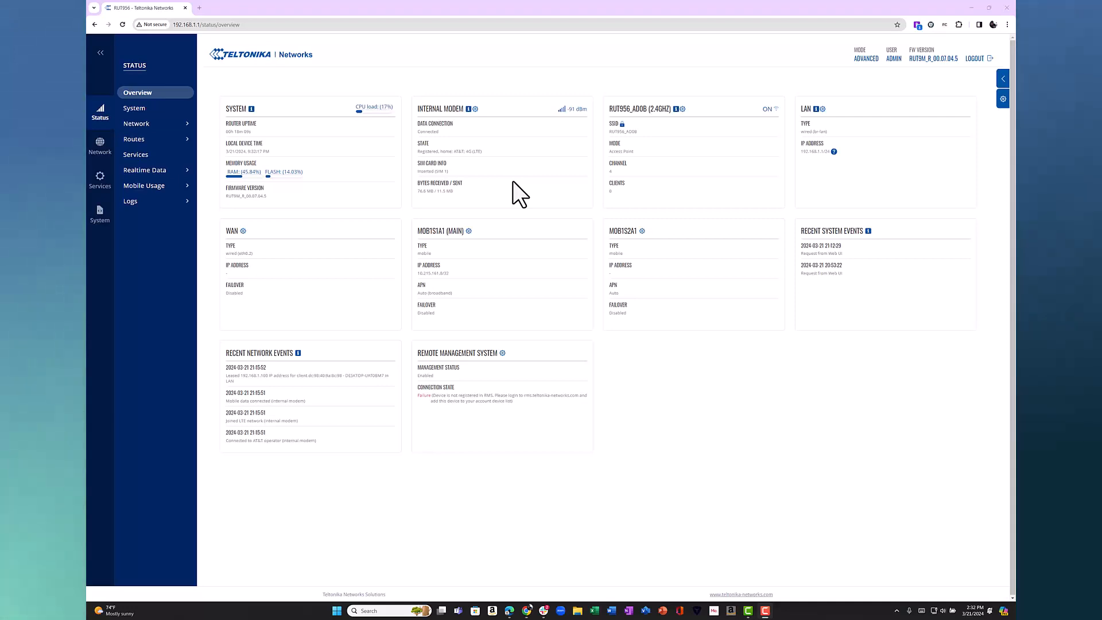
mouse_move(473, 172)
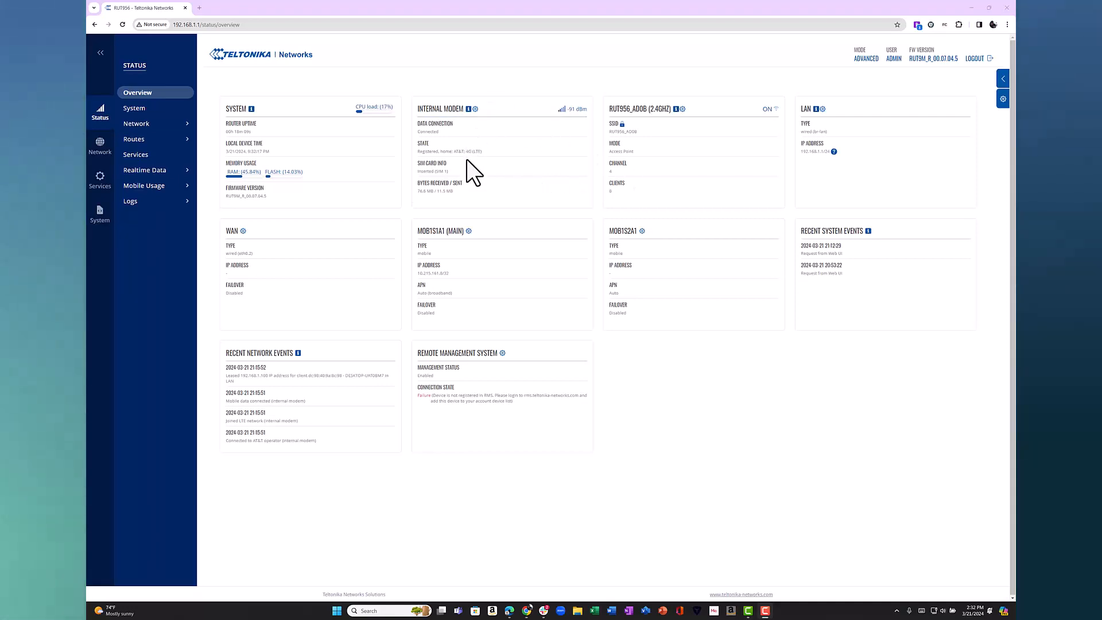
mouse_move(436, 154)
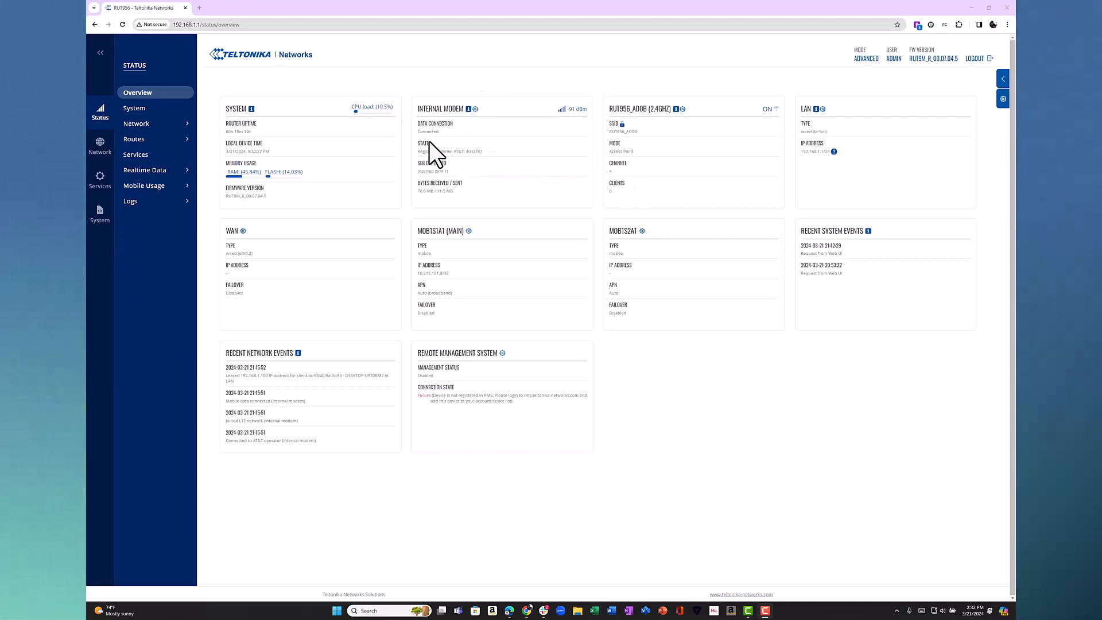
mouse_move(400, 257)
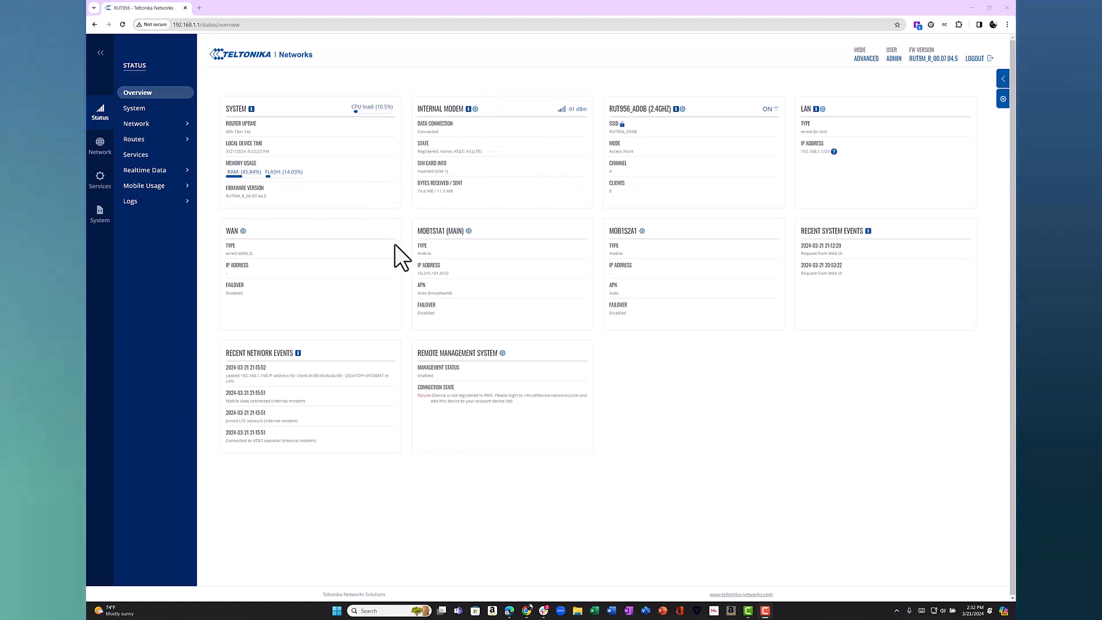